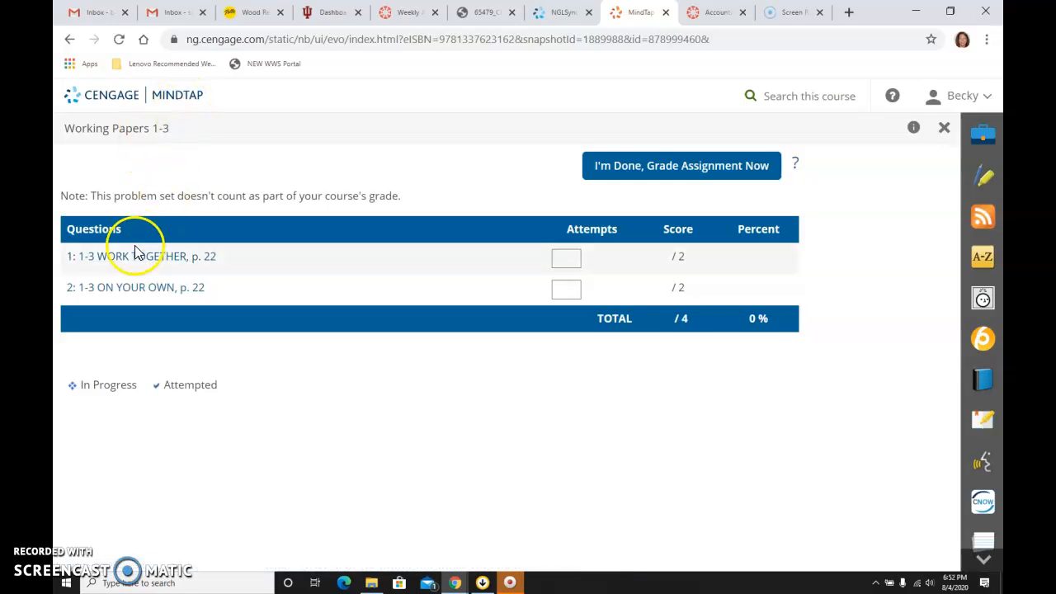
# - Open the '1: 1-3 WORK TOGETHER, p. 22' problem from the Questions list
pyautogui.click(140, 255)
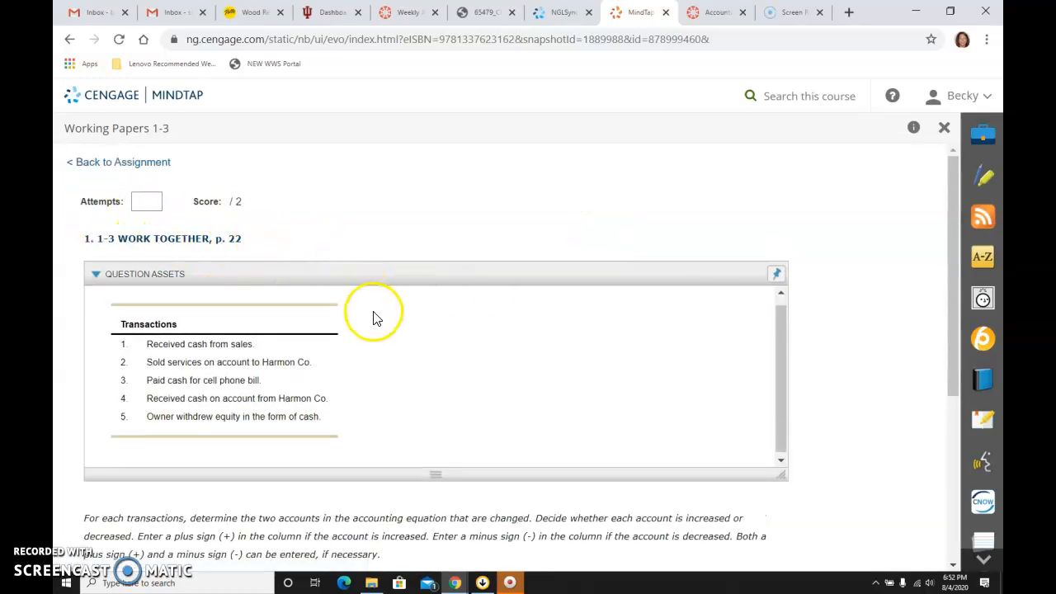
pyautogui.scroll(-3)
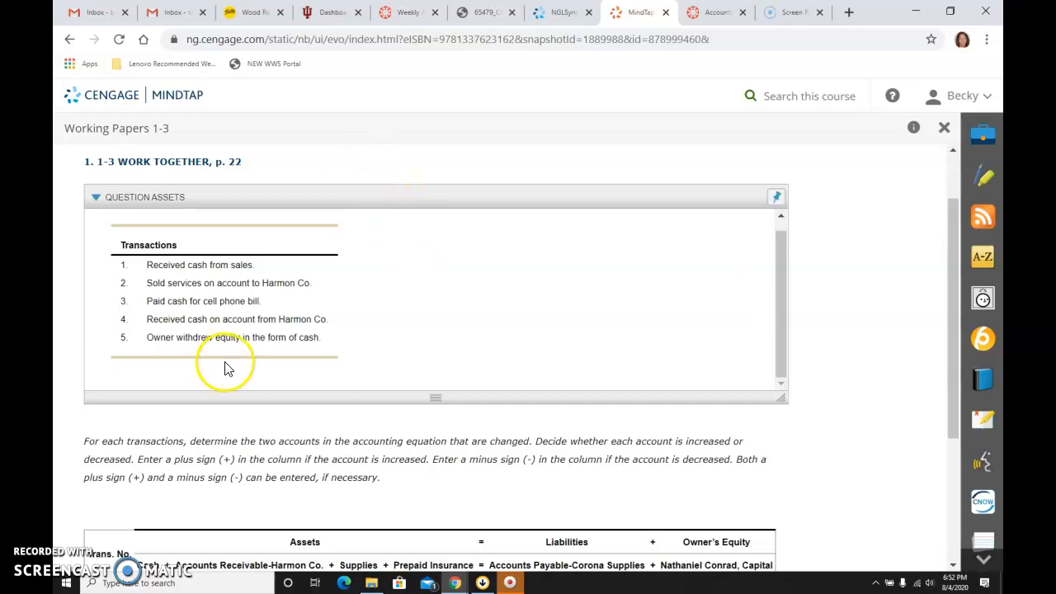
pyautogui.moveTo(134, 440)
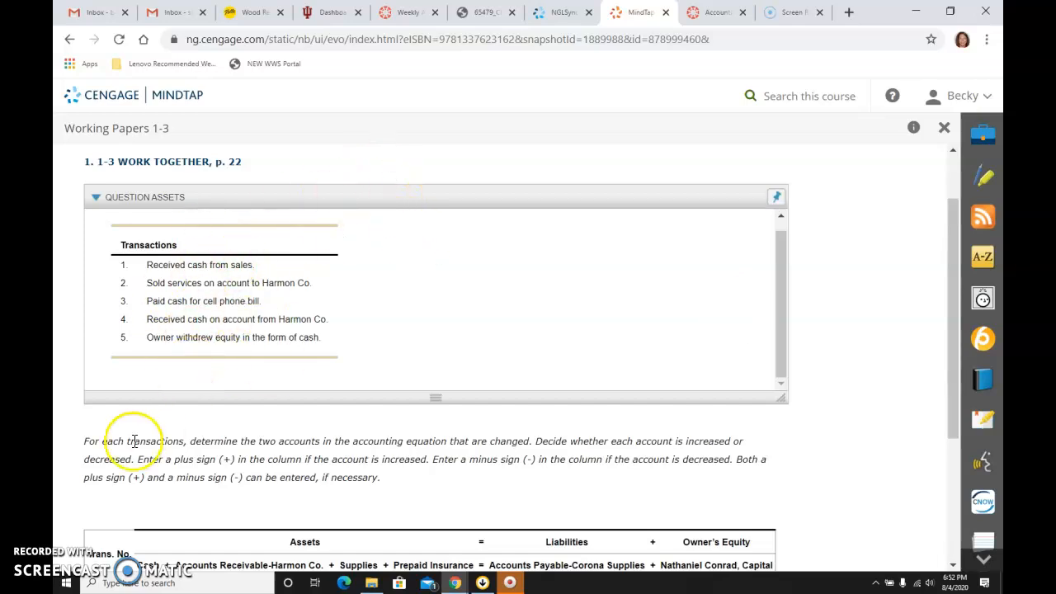
pyautogui.moveTo(221, 452)
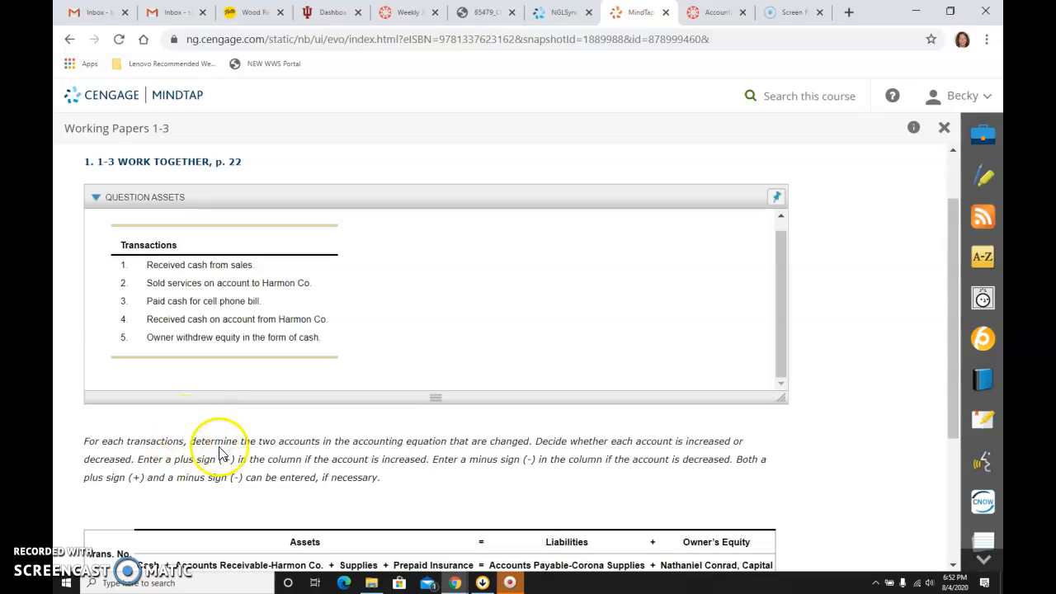
pyautogui.moveTo(306, 442)
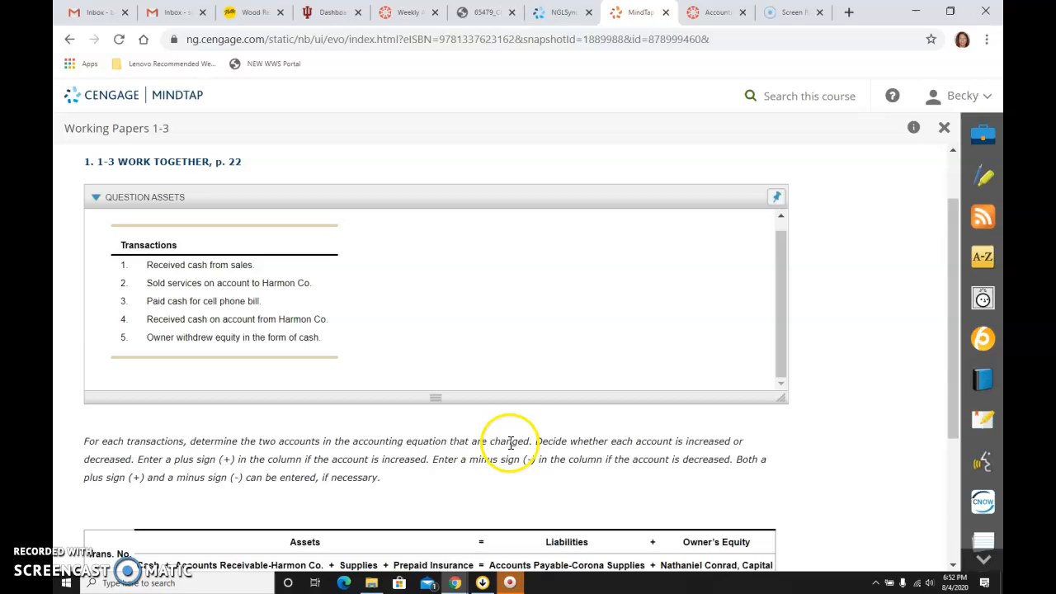
pyautogui.moveTo(105, 472)
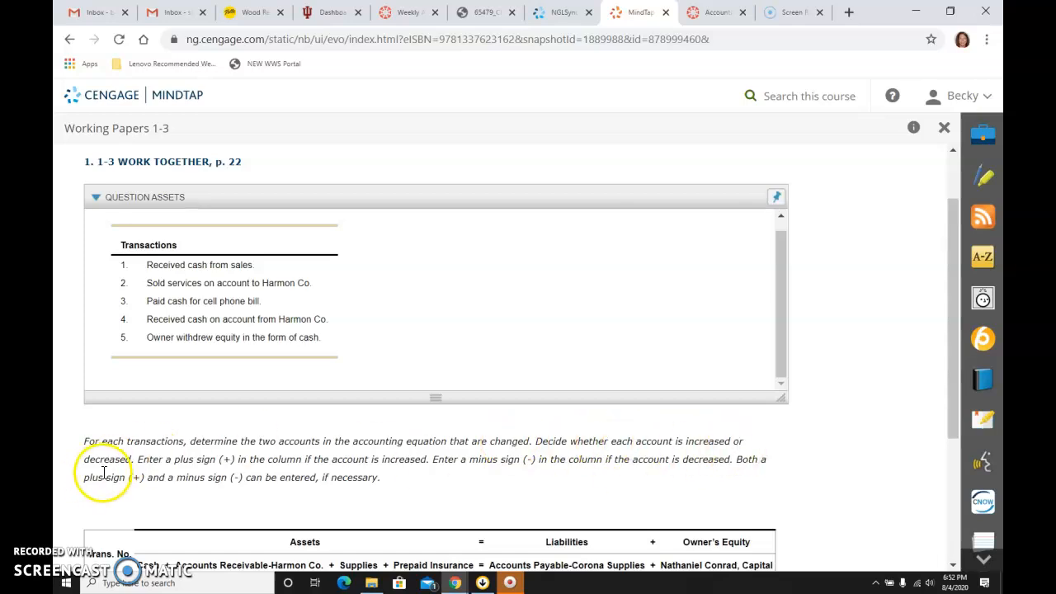
pyautogui.moveTo(239, 475)
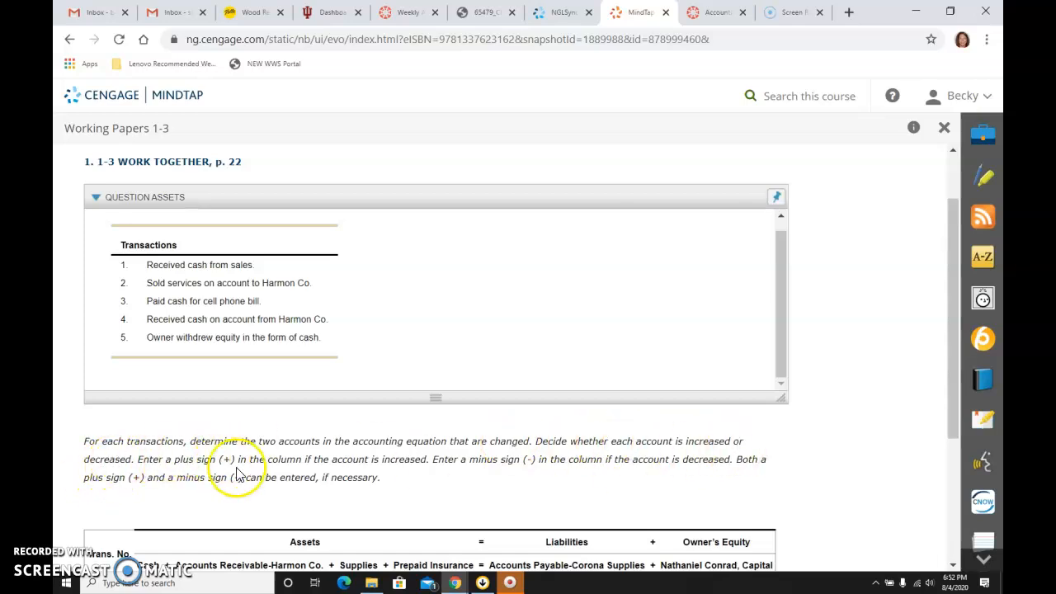
pyautogui.moveTo(445, 476)
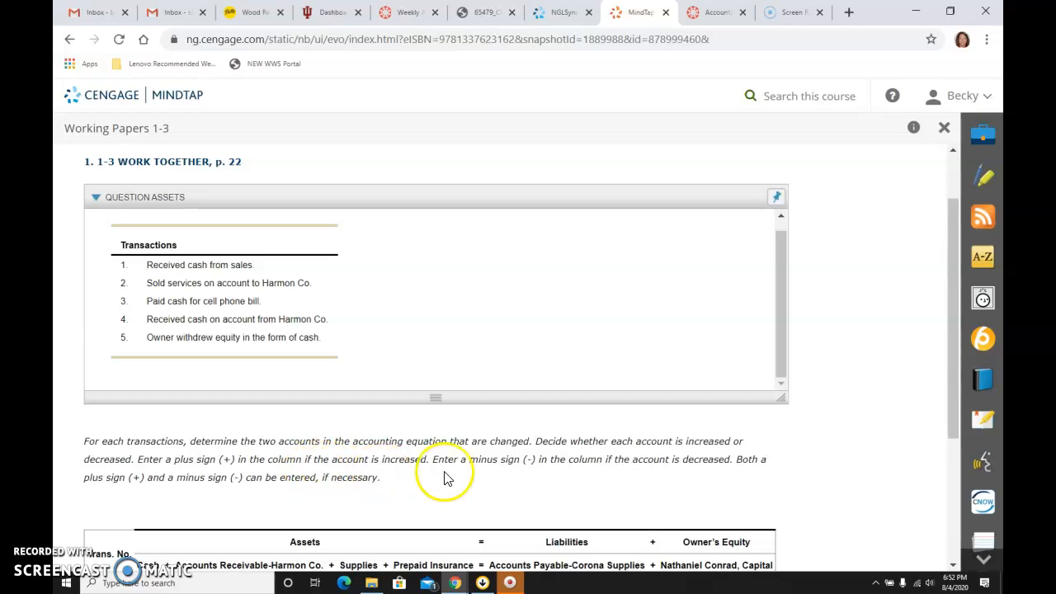
pyautogui.moveTo(755, 472)
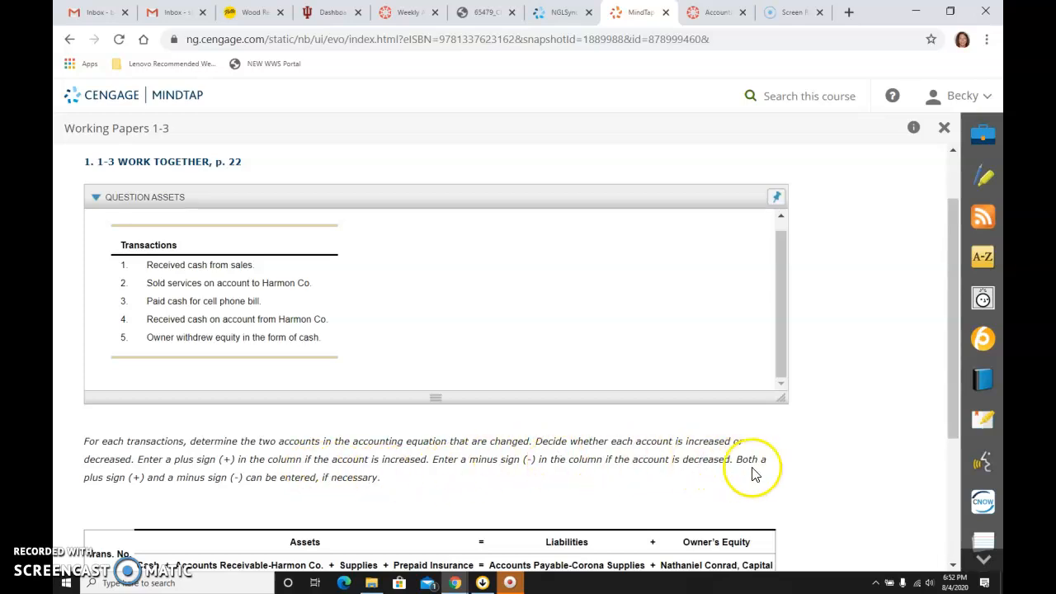
pyautogui.moveTo(142, 480)
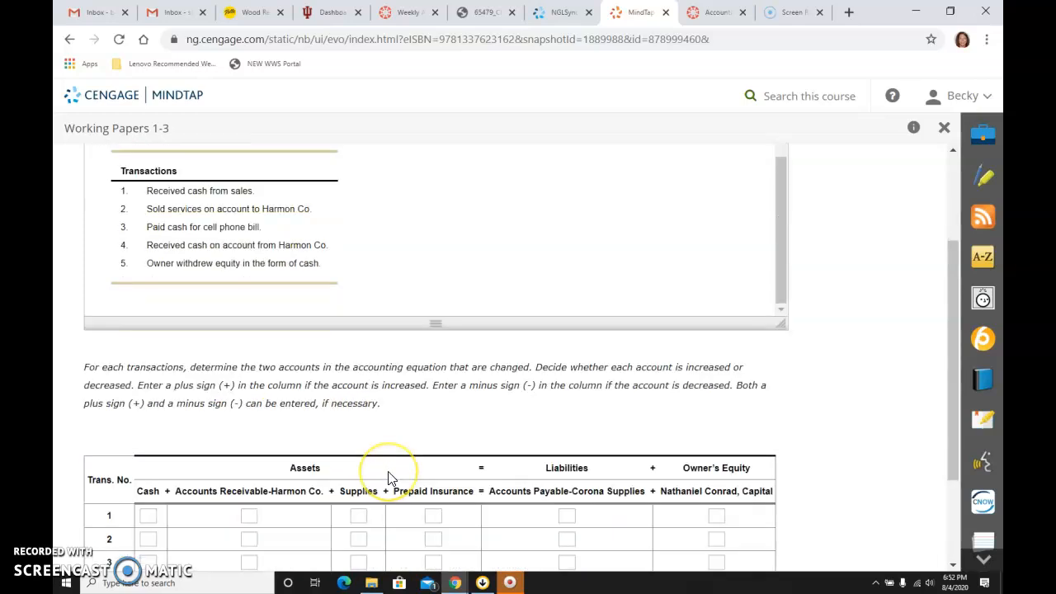
pyautogui.scroll(-3)
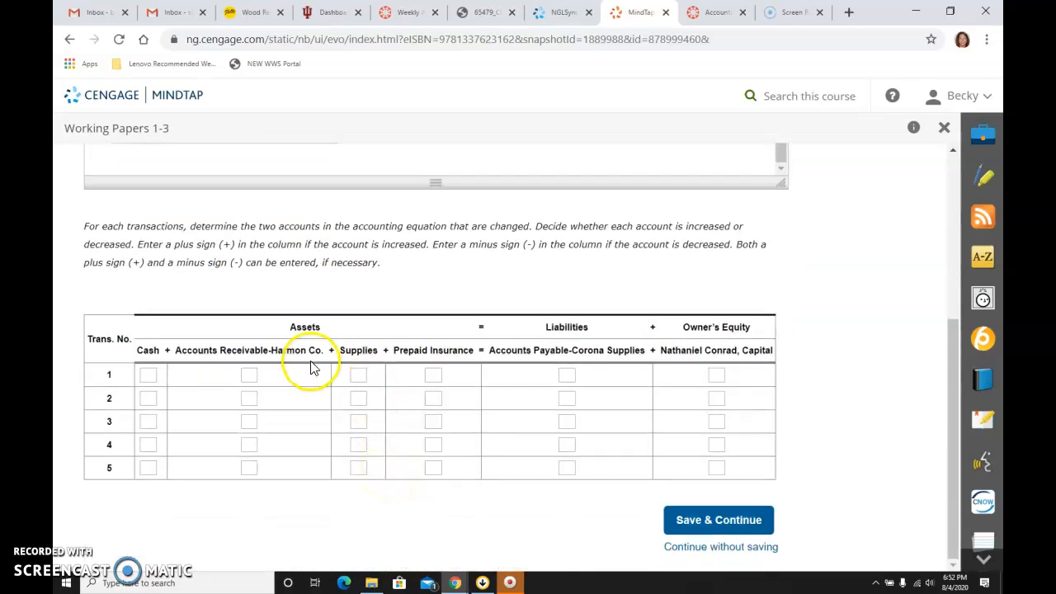
pyautogui.moveTo(777, 332)
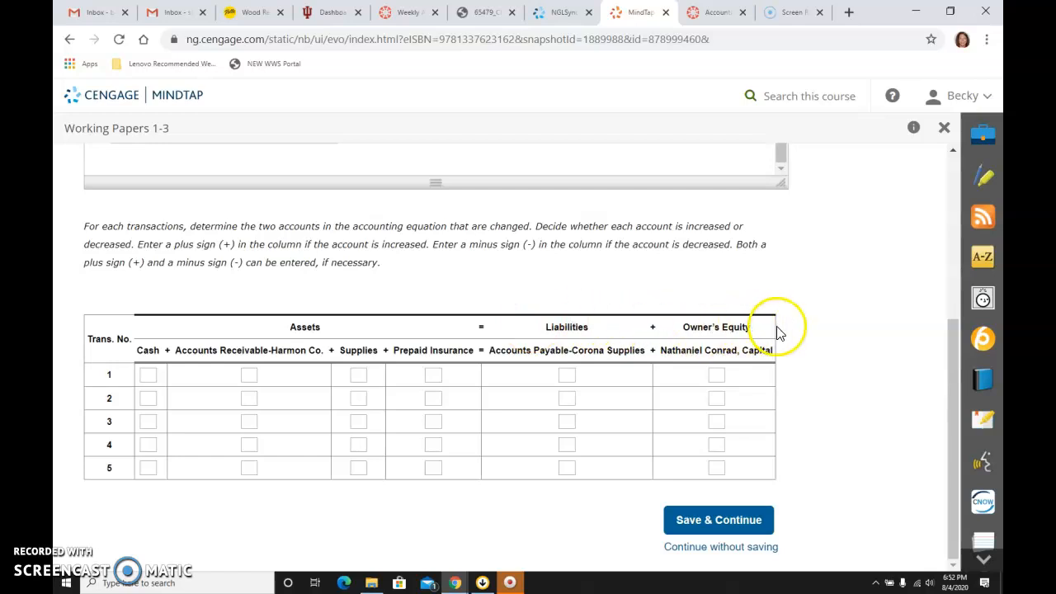
pyautogui.moveTo(789, 337)
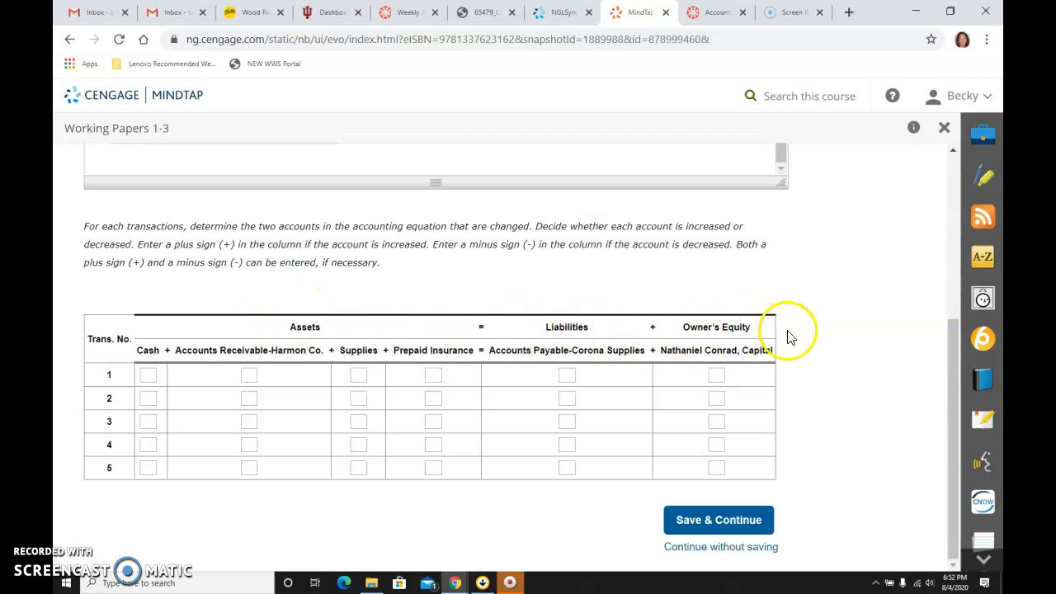
pyautogui.moveTo(462, 363)
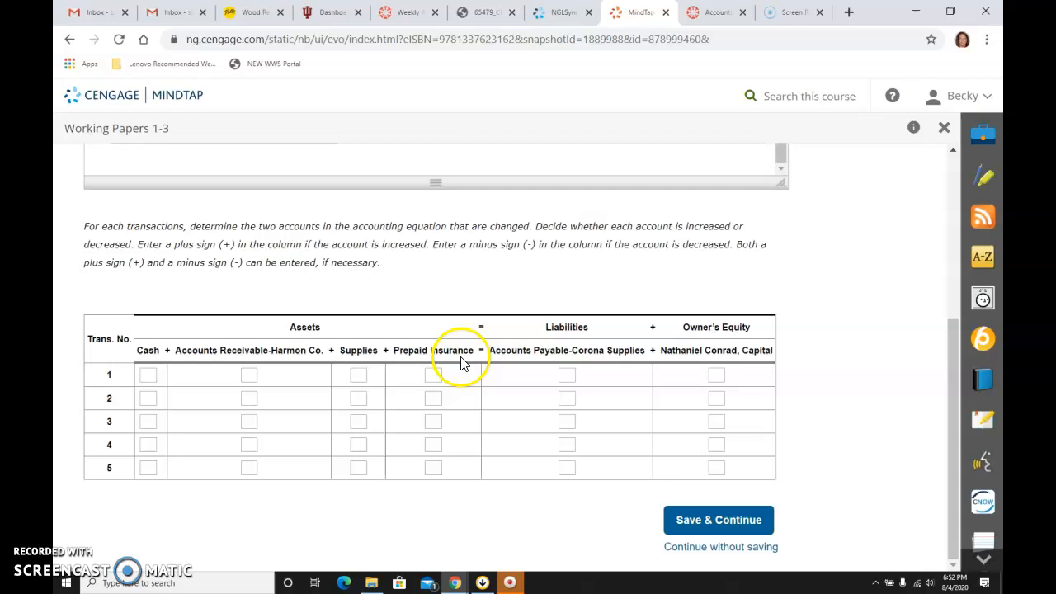
pyautogui.moveTo(239, 347)
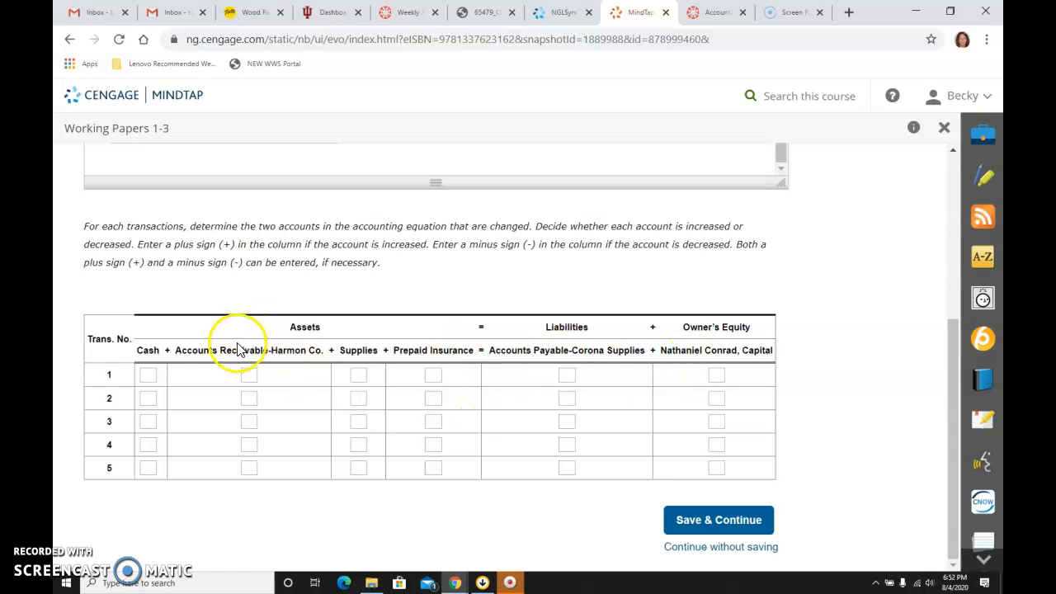
pyautogui.moveTo(320, 366)
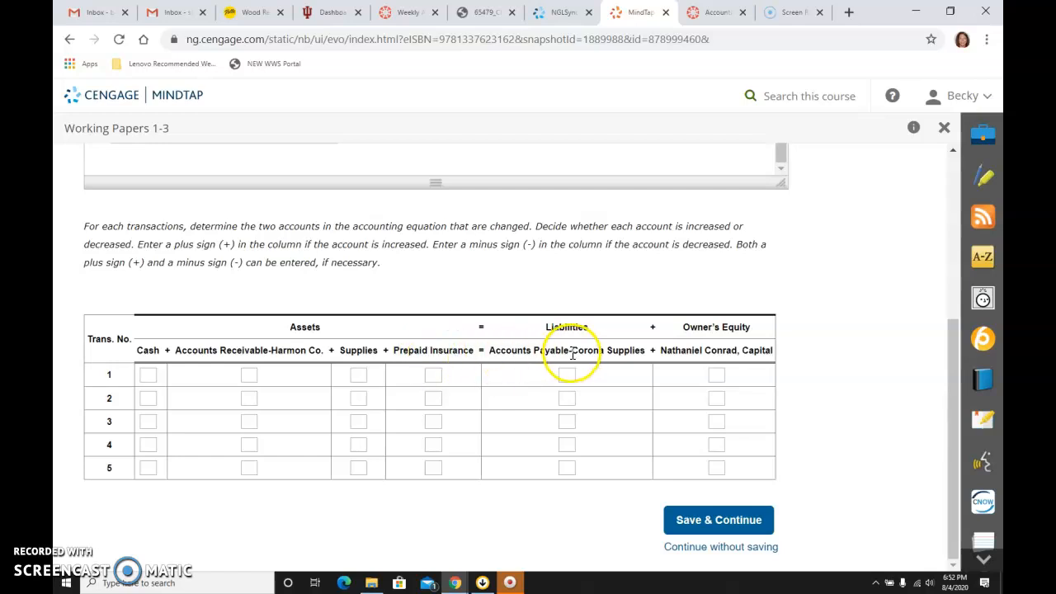
pyautogui.moveTo(759, 349)
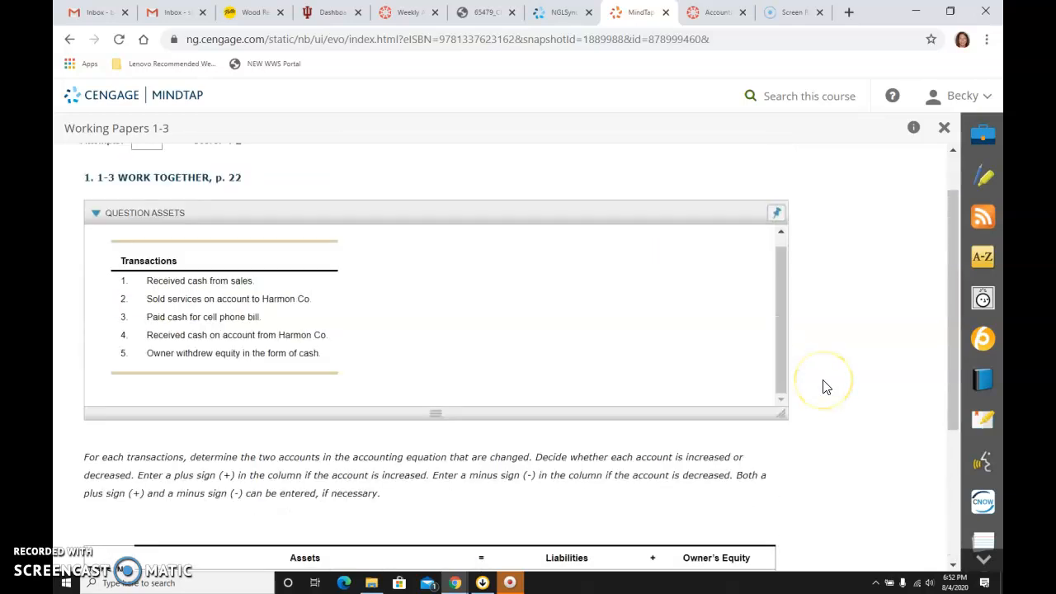
# - Mark transaction 1's Cash as an increase with a plus sign
pyautogui.scroll(-3)
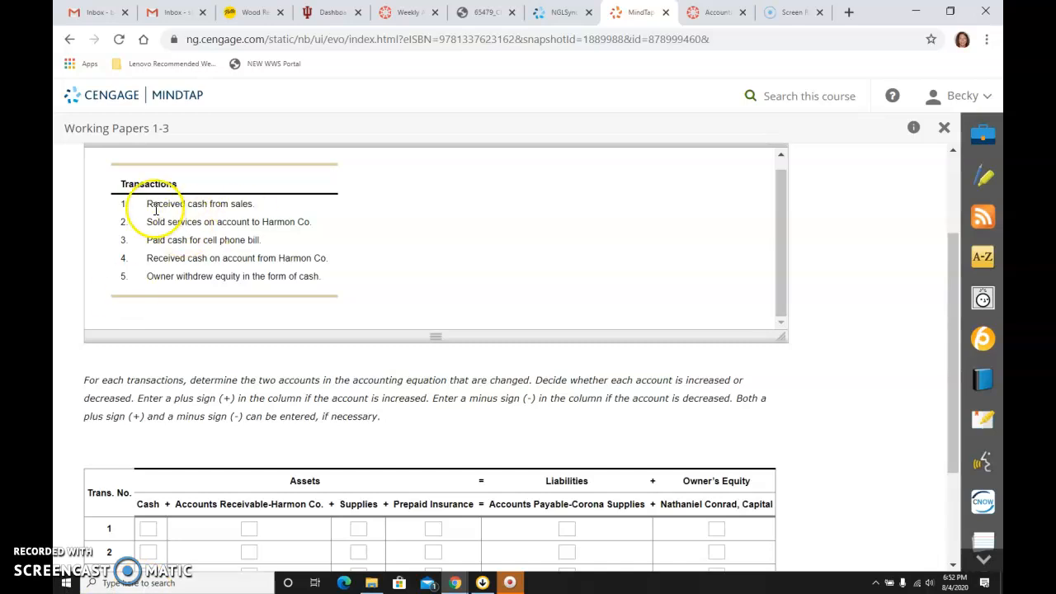
pyautogui.moveTo(212, 218)
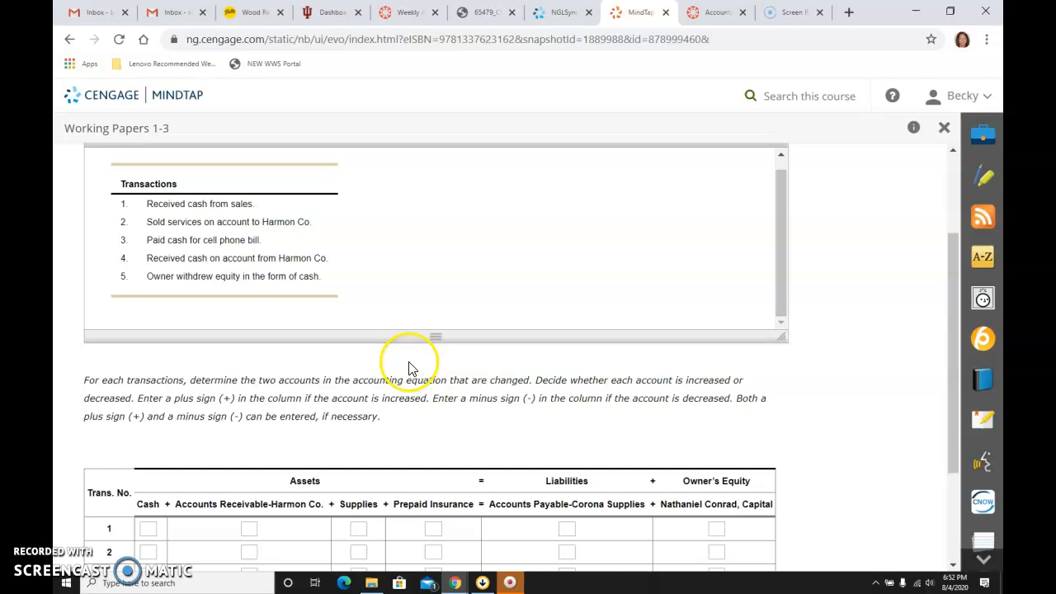
pyautogui.click(149, 527)
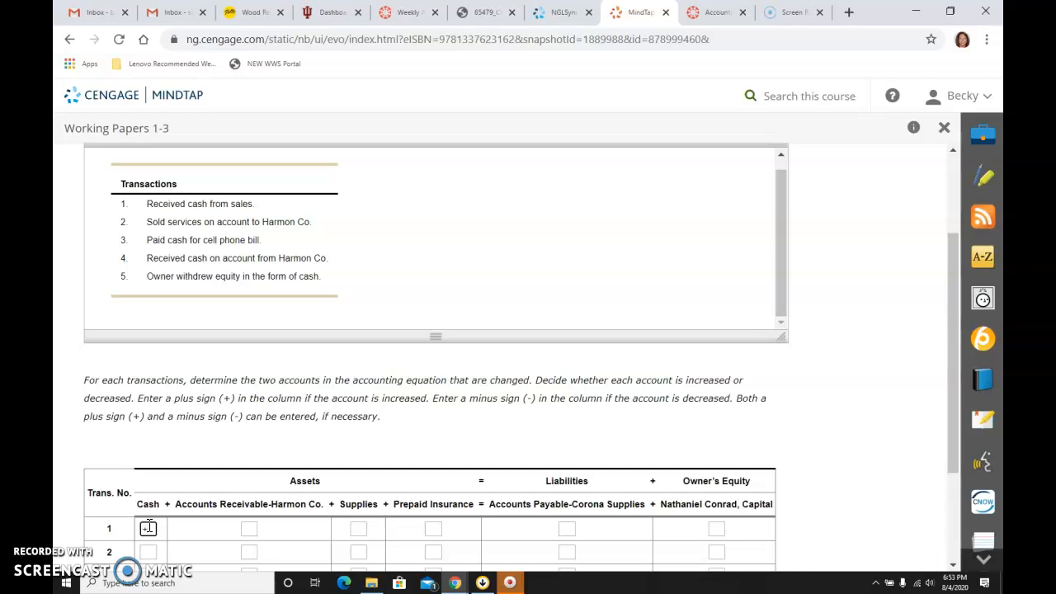
pyautogui.write('+')
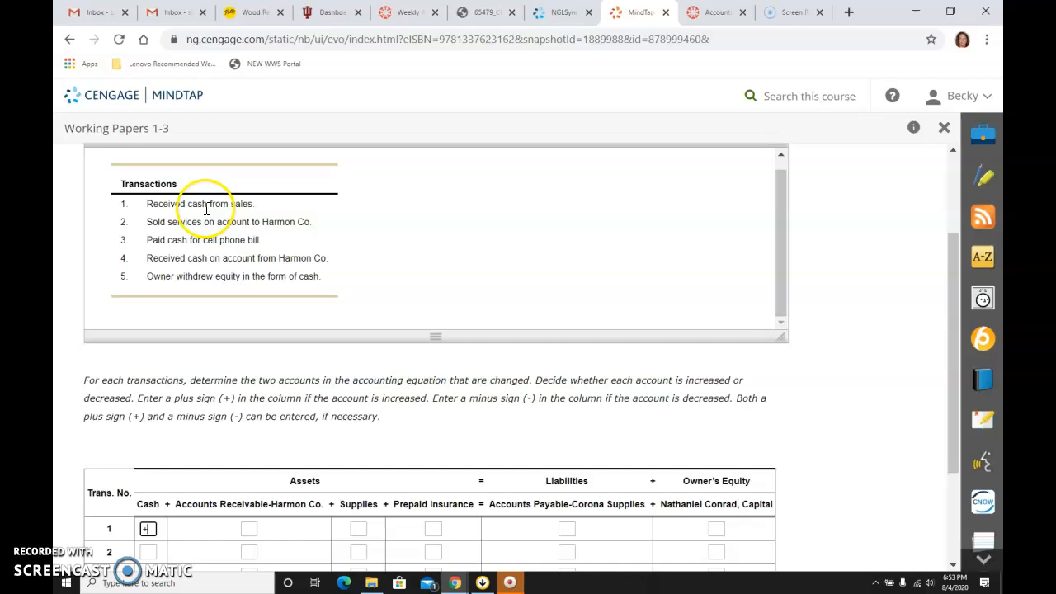
pyautogui.moveTo(234, 205)
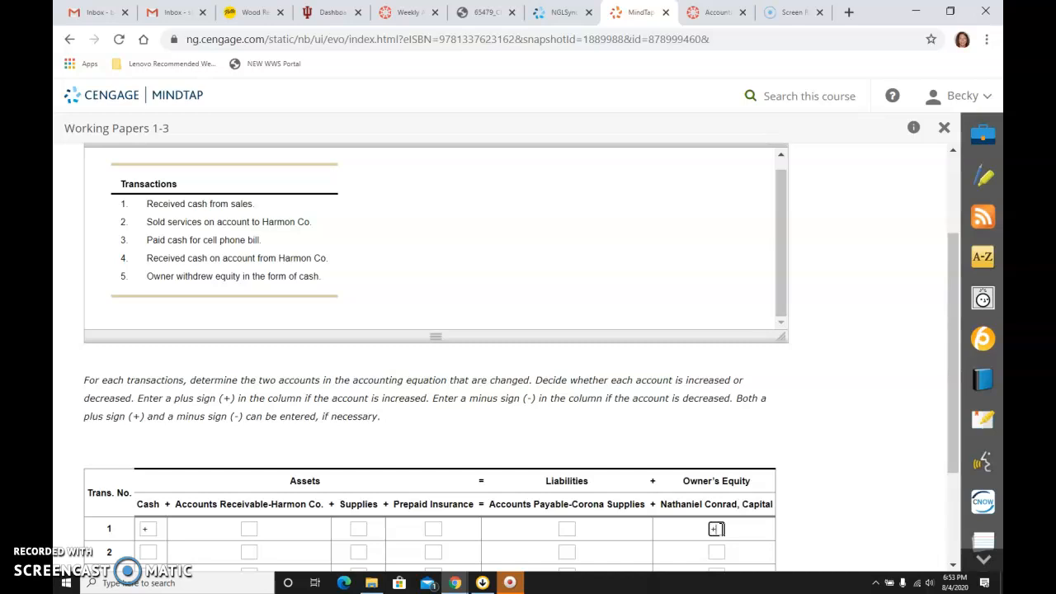
pyautogui.moveTo(217, 223)
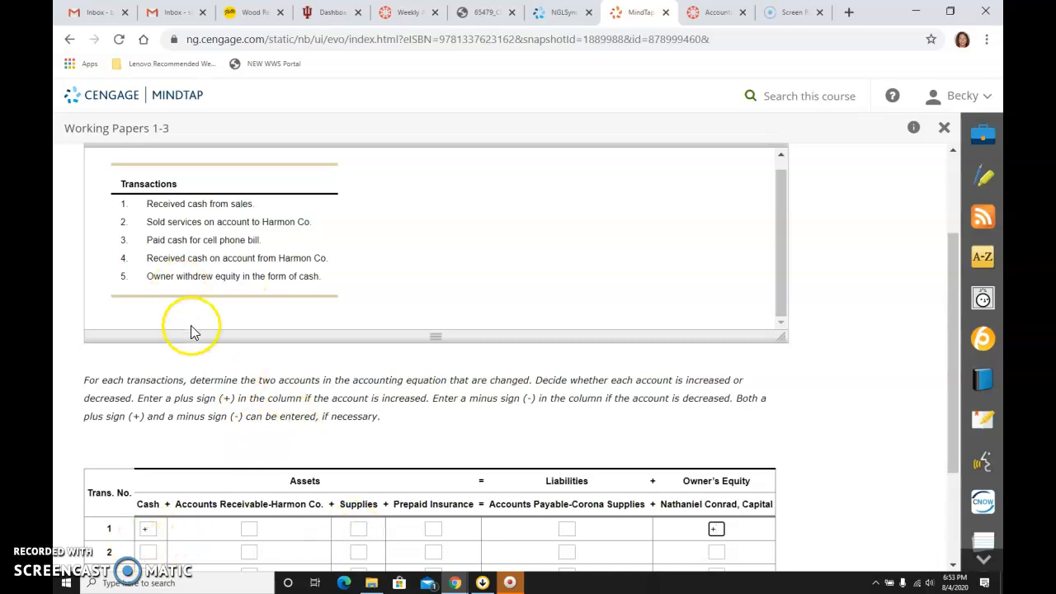
pyautogui.moveTo(165, 221)
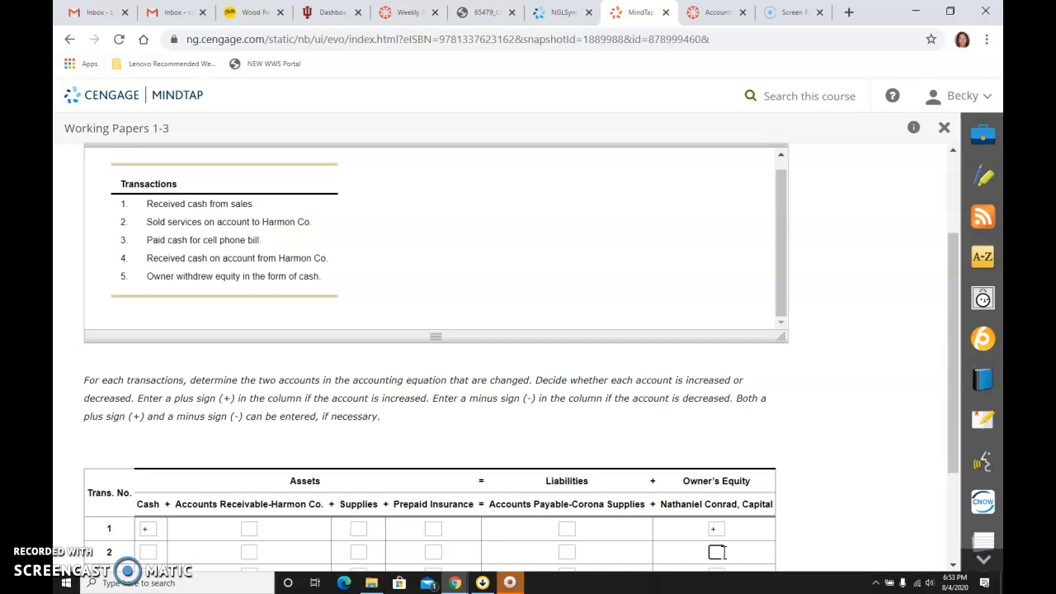
# - Add a plus under Capital for transaction 1 and pluses under Accounts Receivable and Capital for transaction 2
pyautogui.write('+')
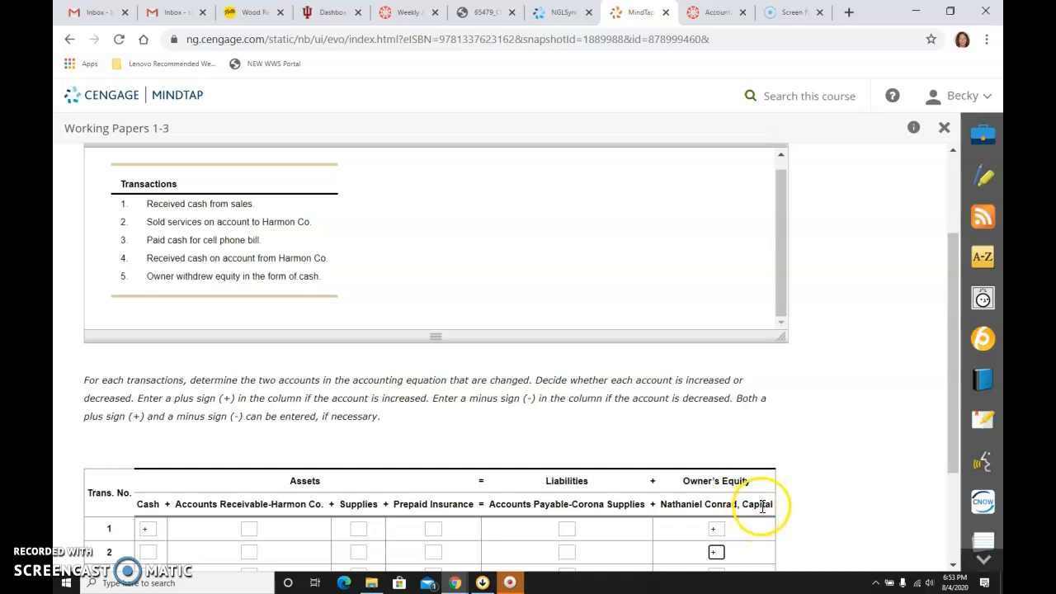
pyautogui.moveTo(168, 239)
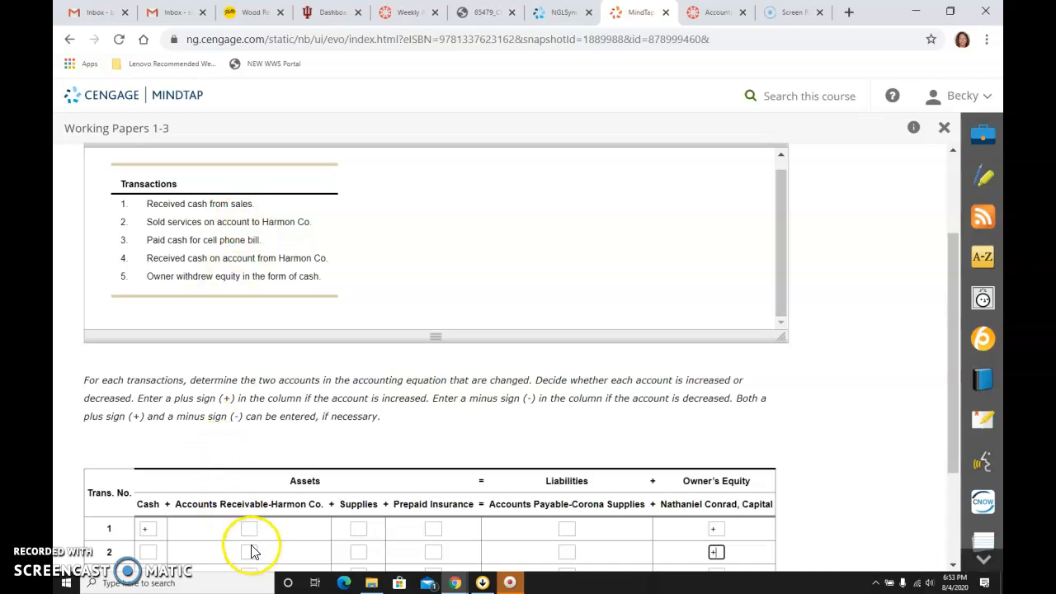
pyautogui.click(249, 551)
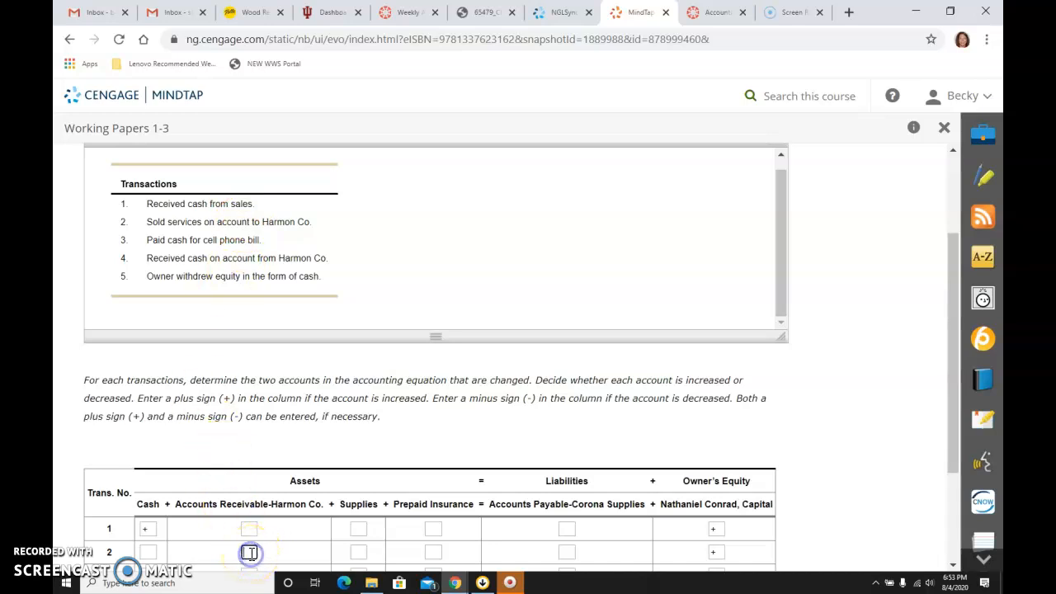
pyautogui.write('+')
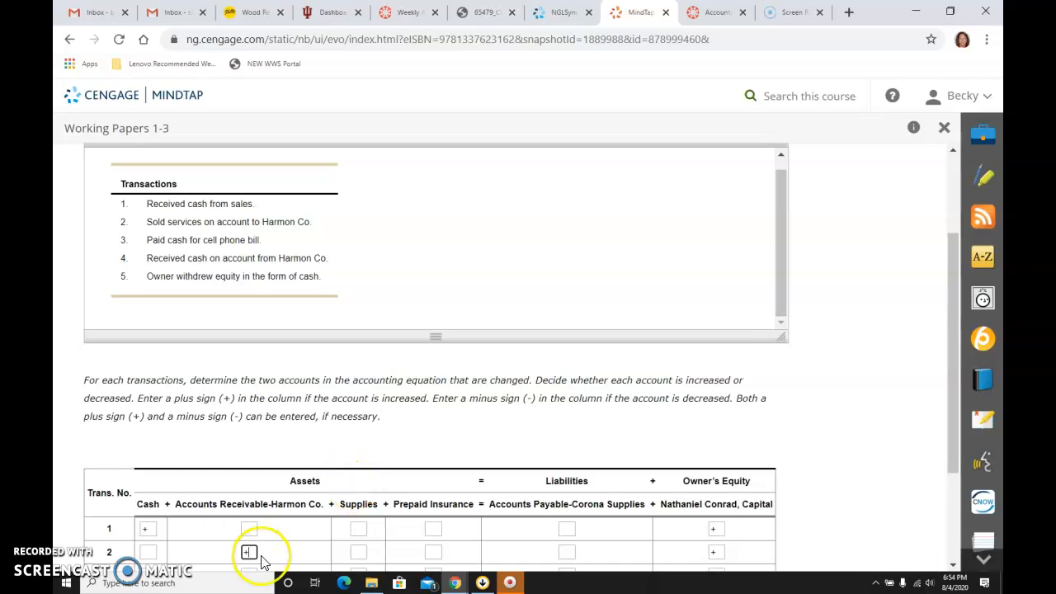
pyautogui.scroll(-3)
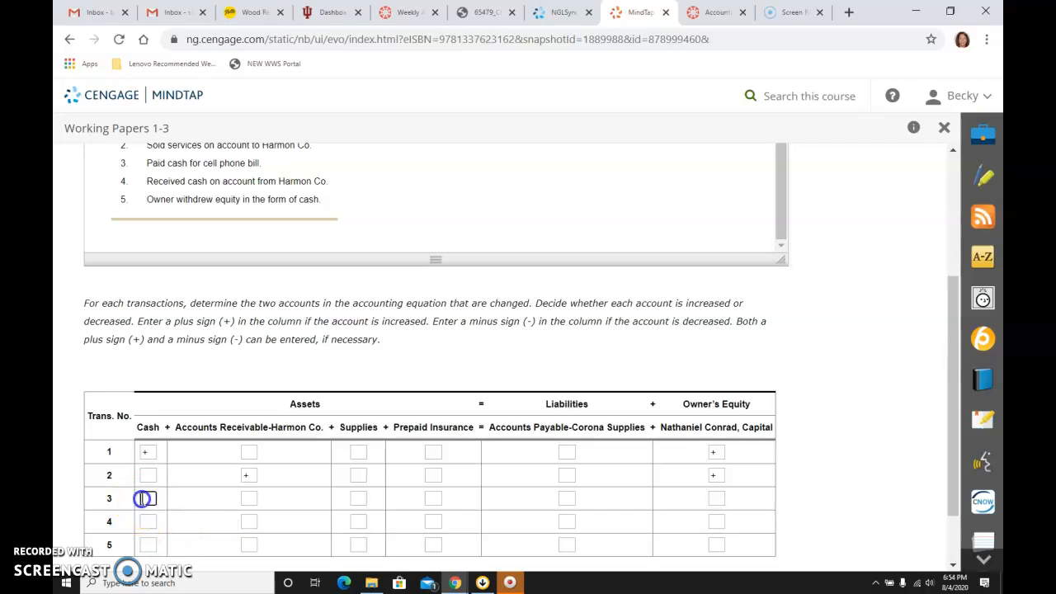
# - Begin transaction 3's Cash entry, to be marked as a decrease
pyautogui.click(145, 498)
pyautogui.write('-')
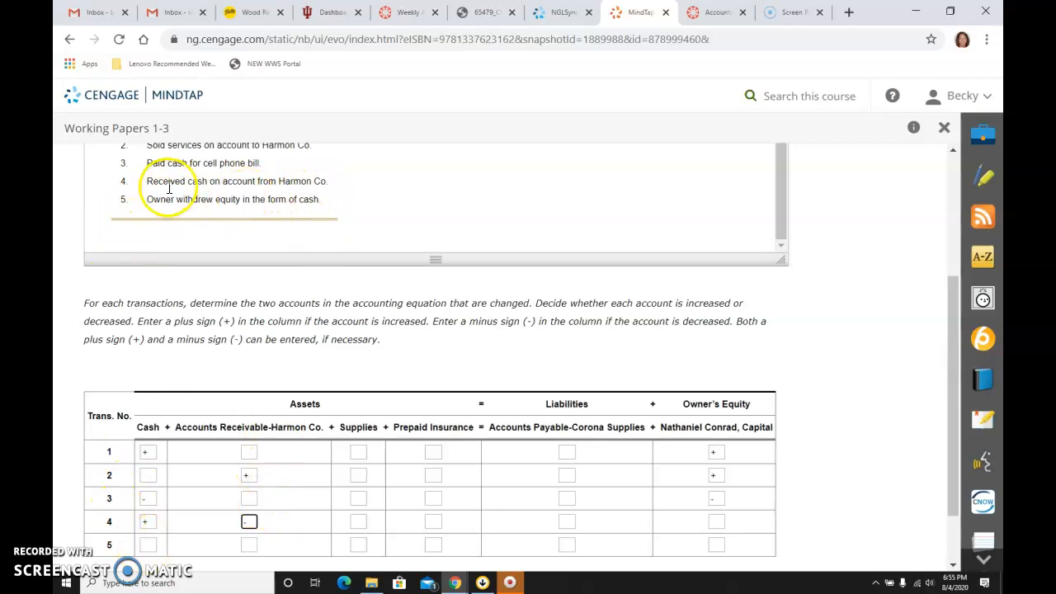
pyautogui.moveTo(326, 201)
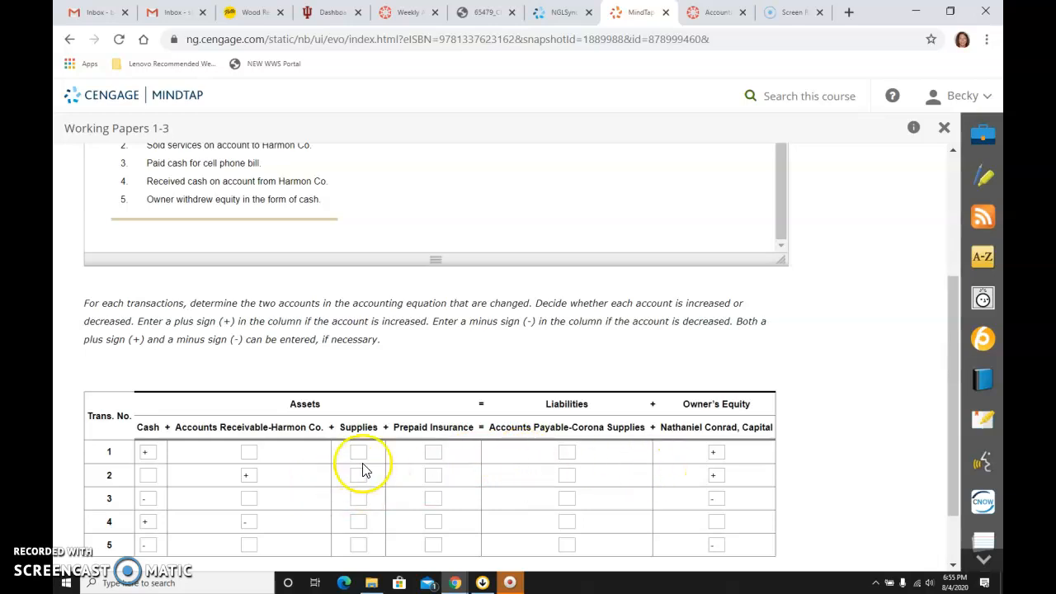
pyautogui.moveTo(487, 452)
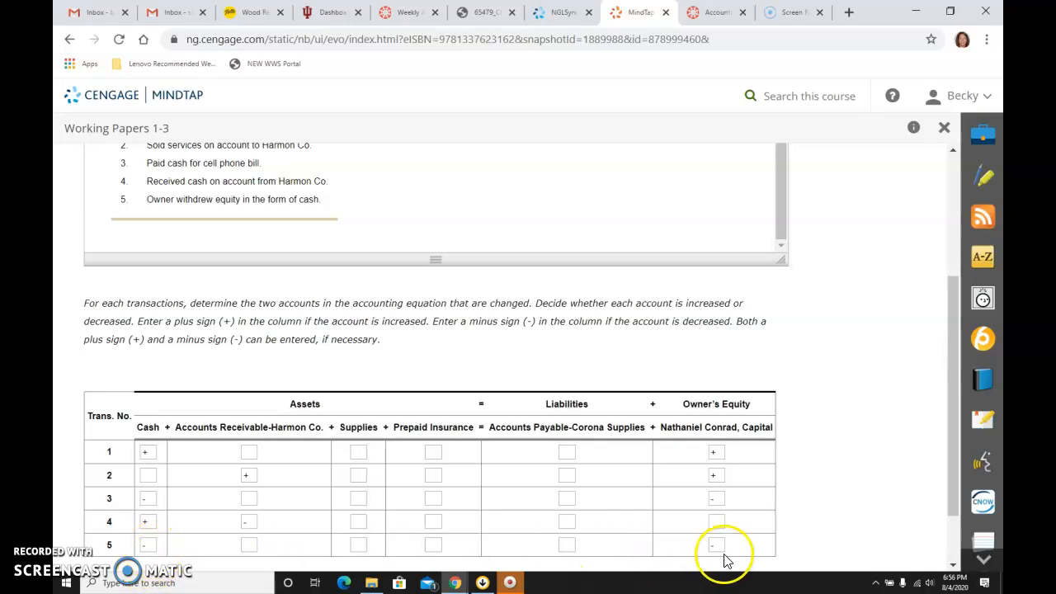
# - Scroll down past the completed grid toward the Save & Continue button
pyautogui.scroll(-3)
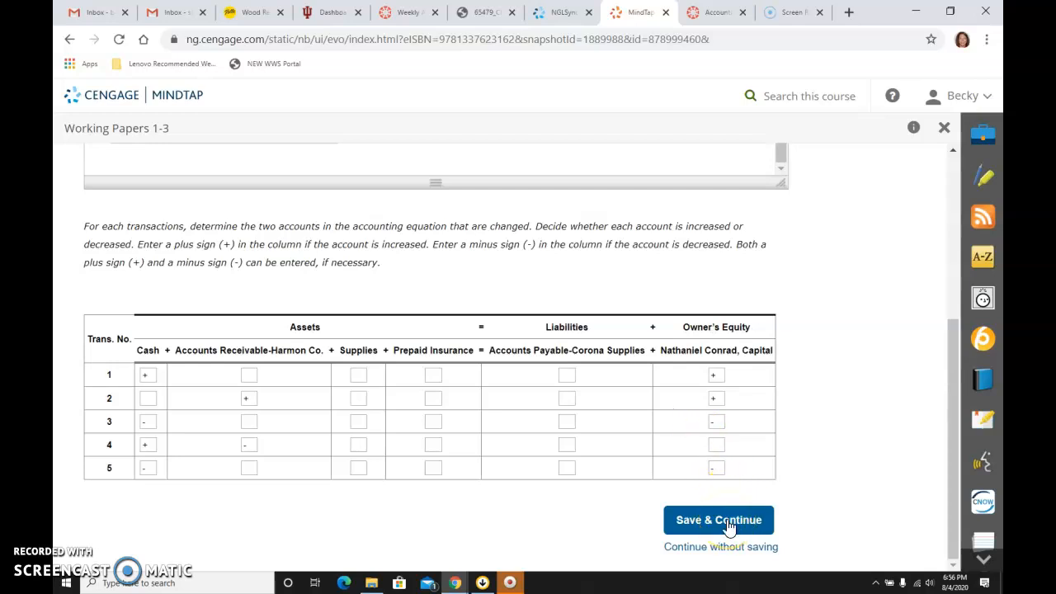
# - Save the completed table and continue to the 1-3 On Your Own problem
pyautogui.click(718, 520)
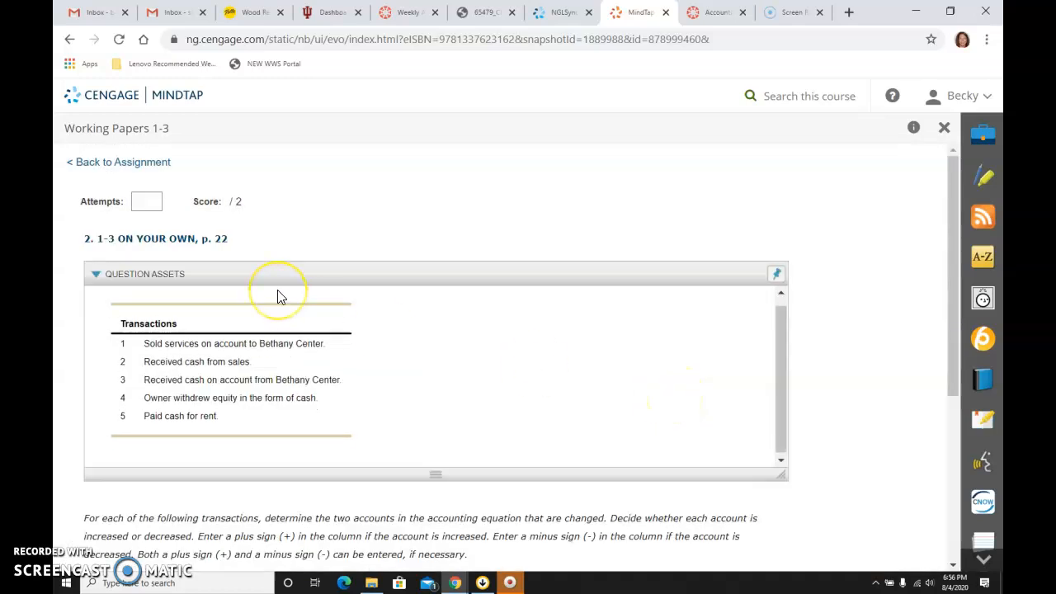
pyautogui.scroll(-3)
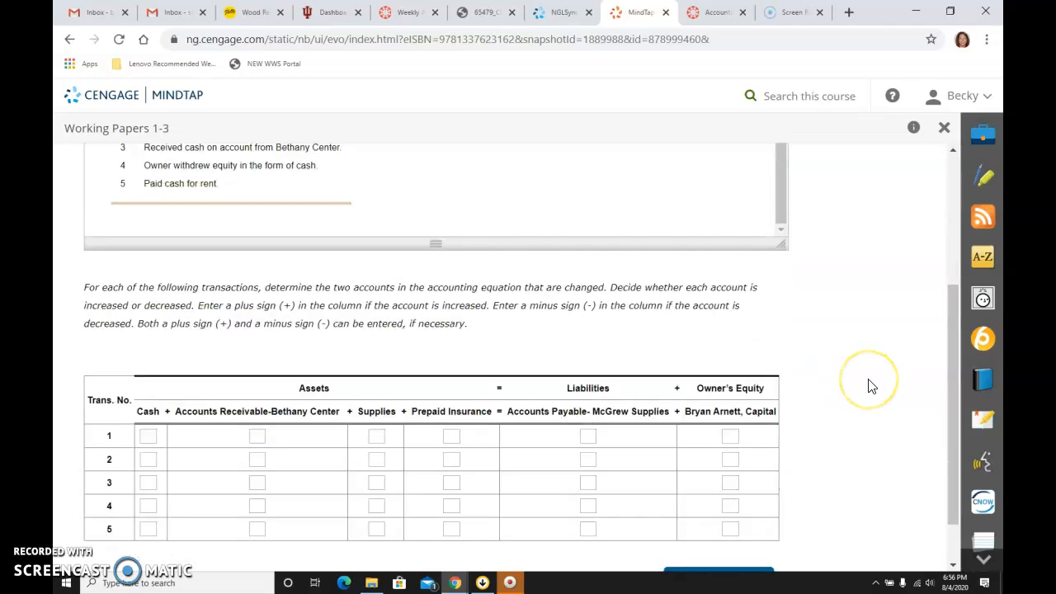
pyautogui.moveTo(870, 379)
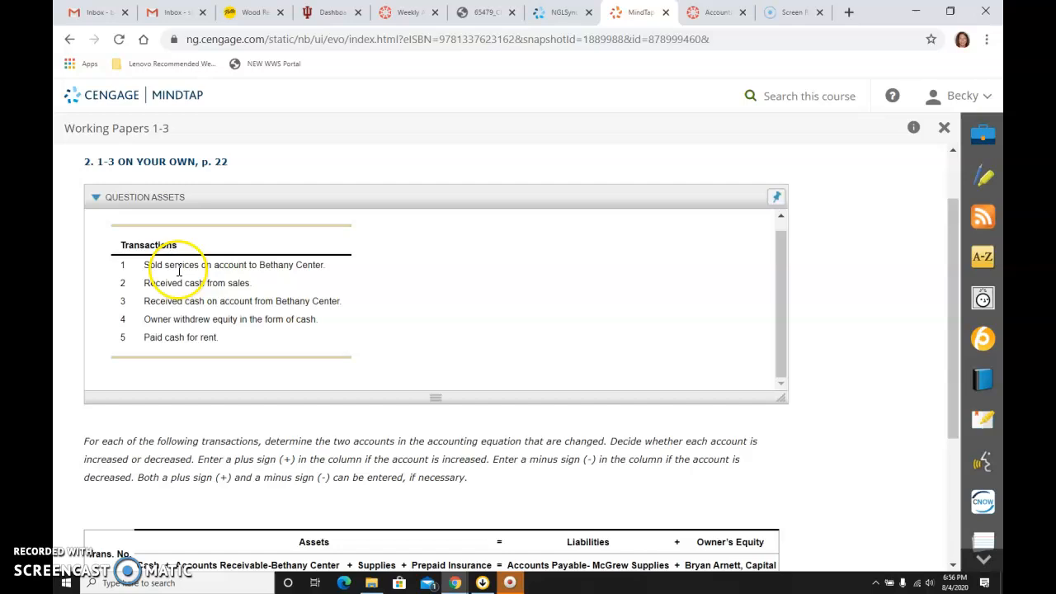
pyautogui.moveTo(244, 283)
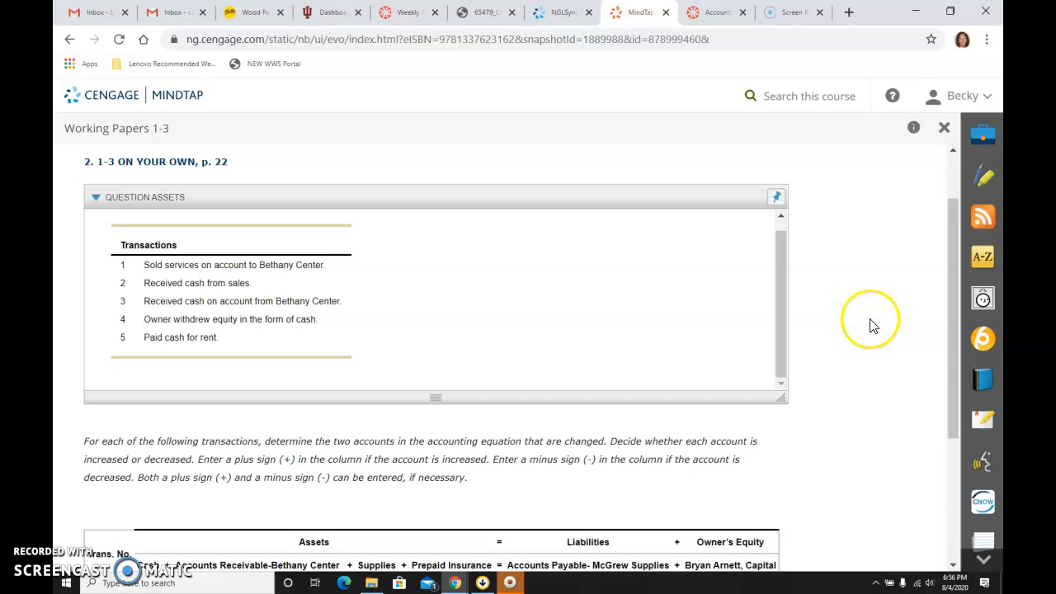
pyautogui.scroll(-3)
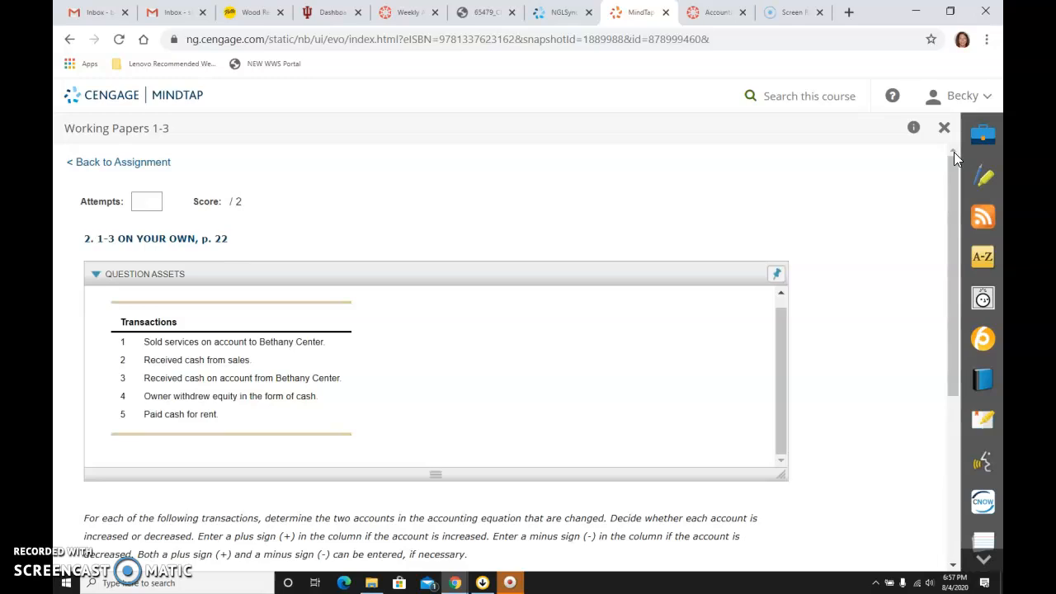
pyautogui.moveTo(553, 239)
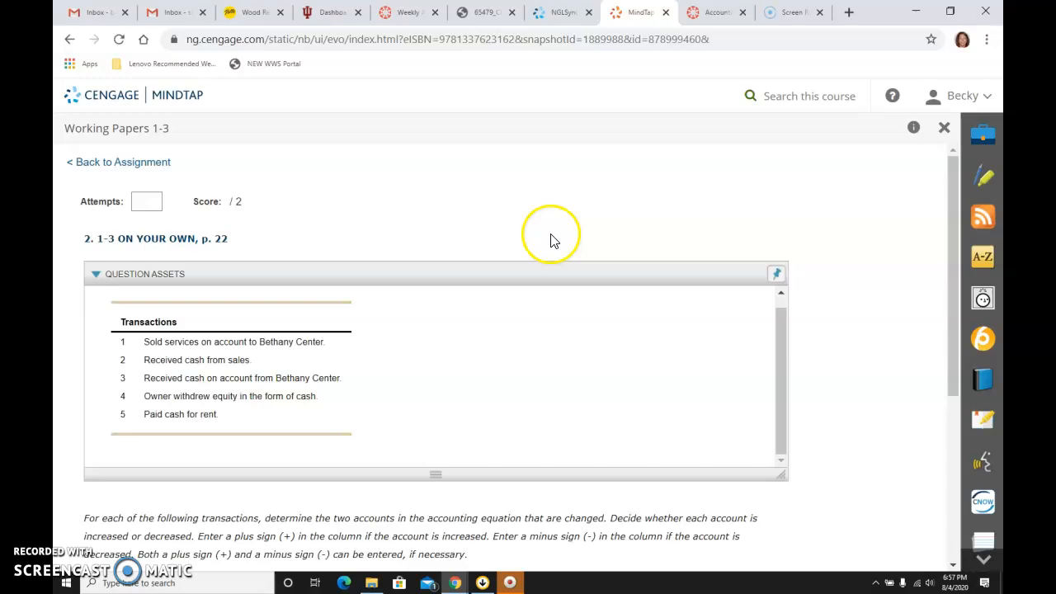
pyautogui.moveTo(475, 277)
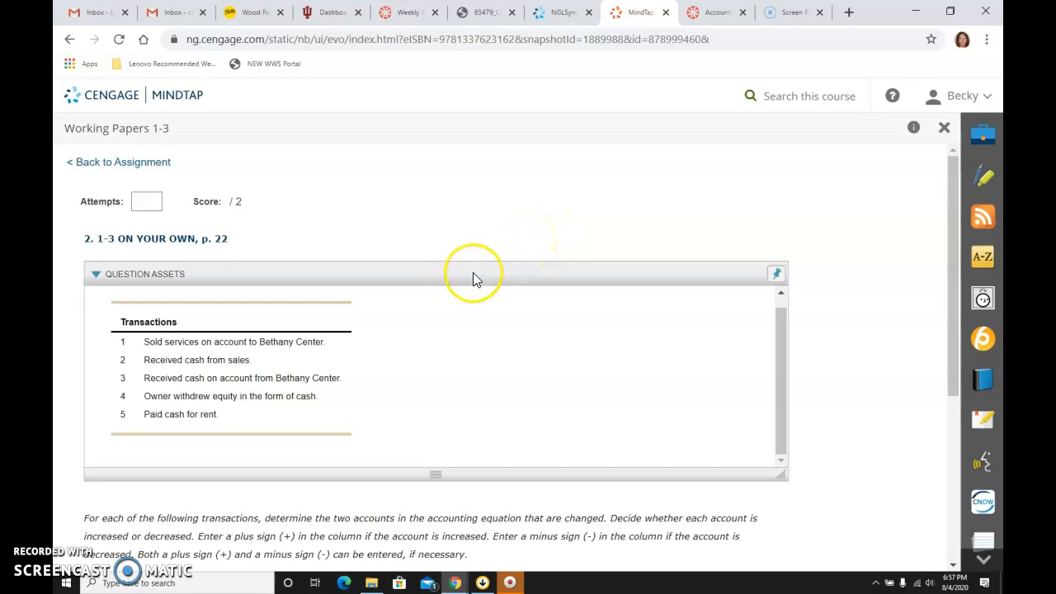